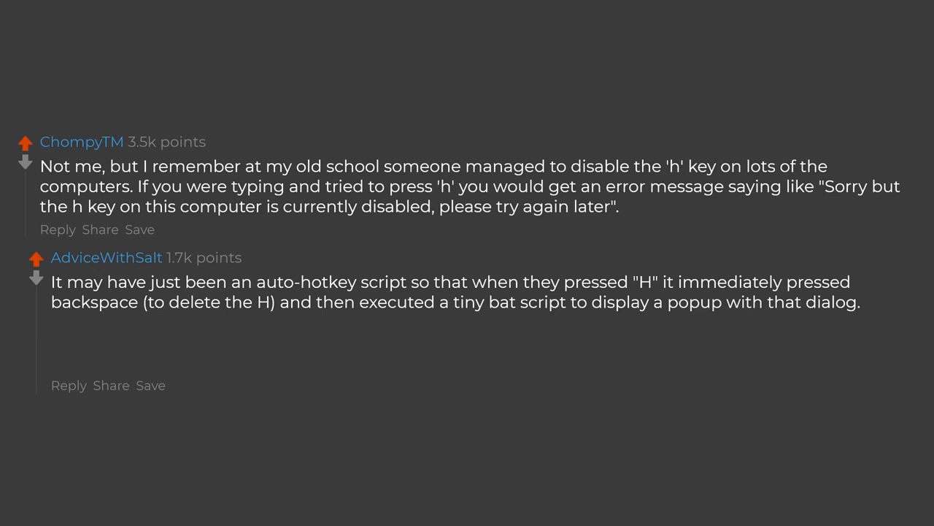
pyautogui.write('Edit: Got it everyone,')
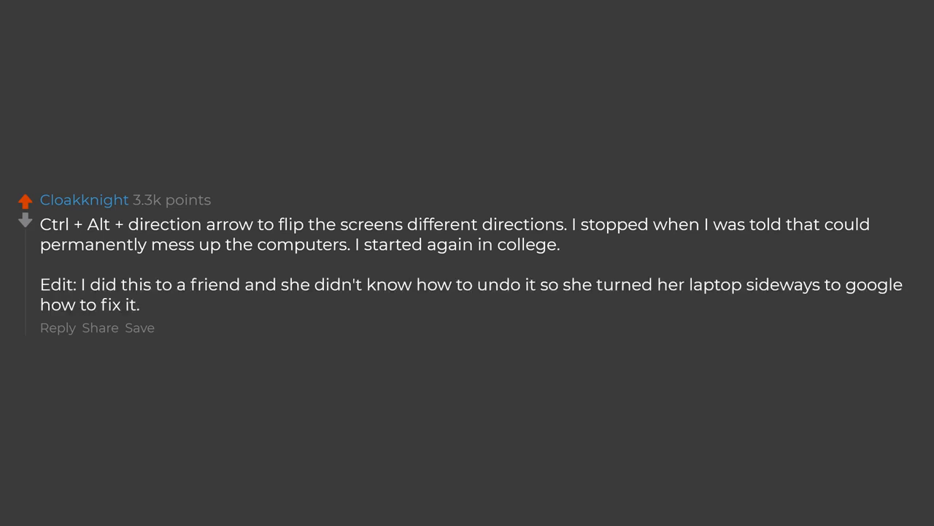
pyautogui.scroll(-3)
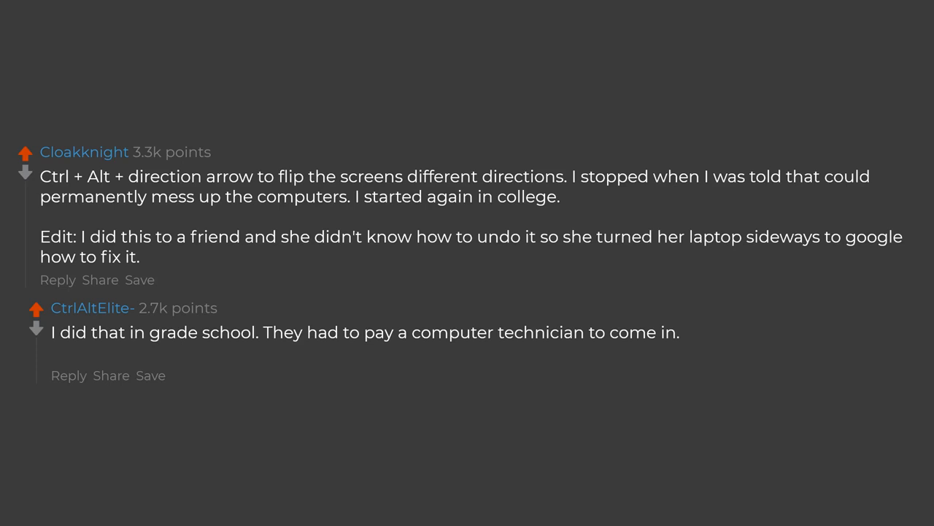
pyautogui.write('He said that there was a virus,')
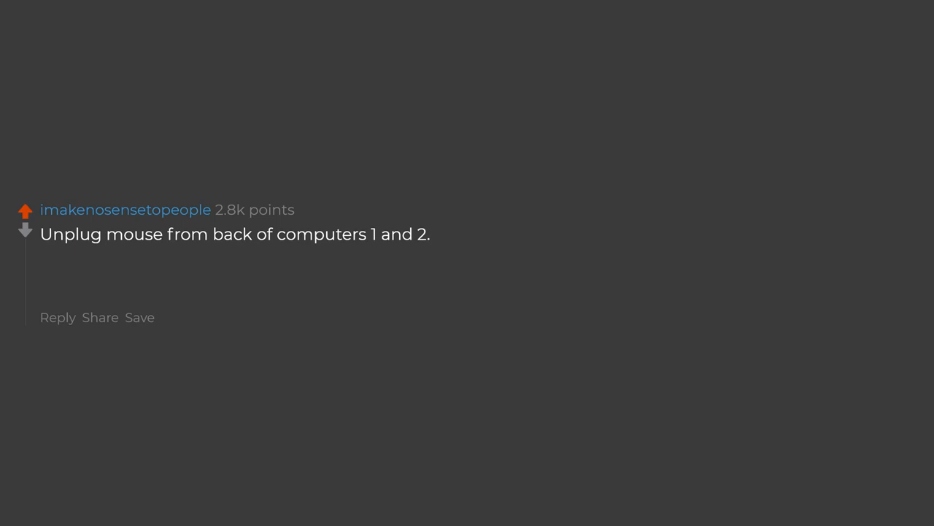
pyautogui.write('Switch the plugs,')
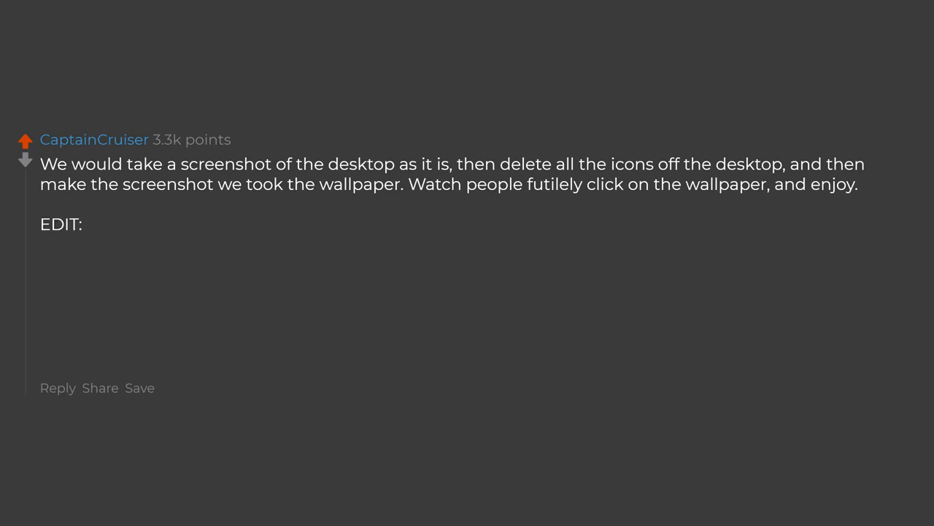
pyautogui.write("Something else we'd try on occasion,")
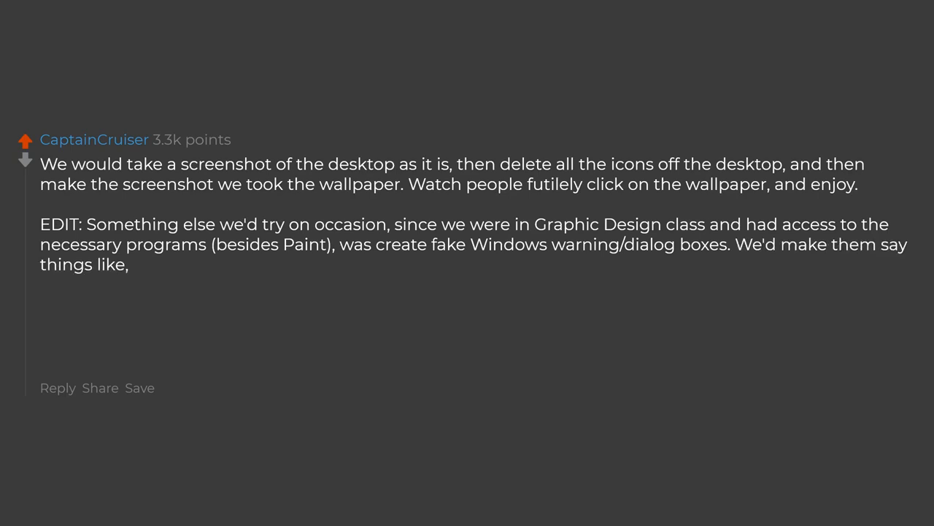
pyautogui.write('"Delete computer?')
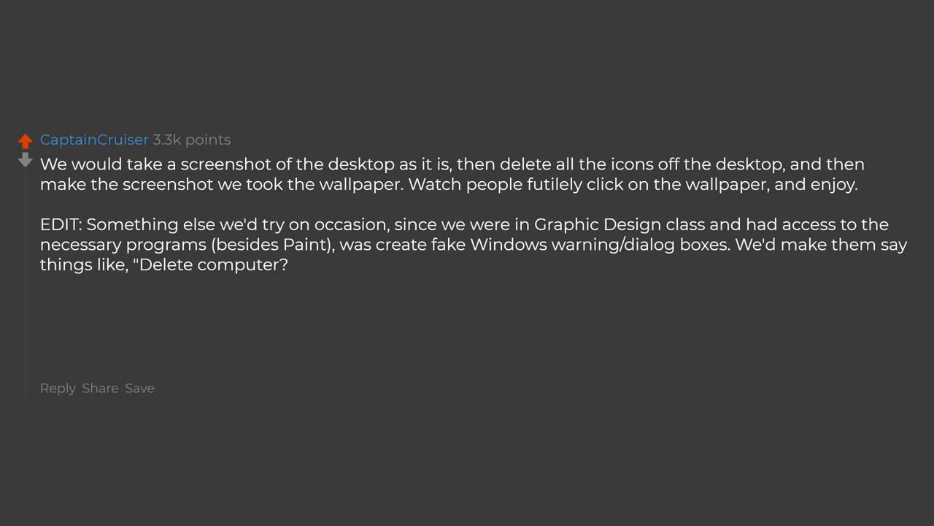
pyautogui.write('", "Delete hard drive?')
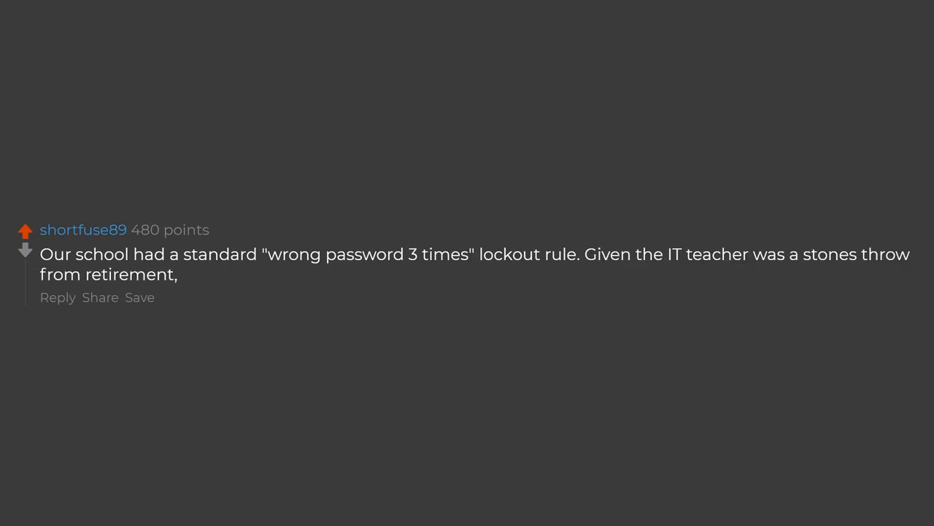
pyautogui.write("he wasn't the quickest,")
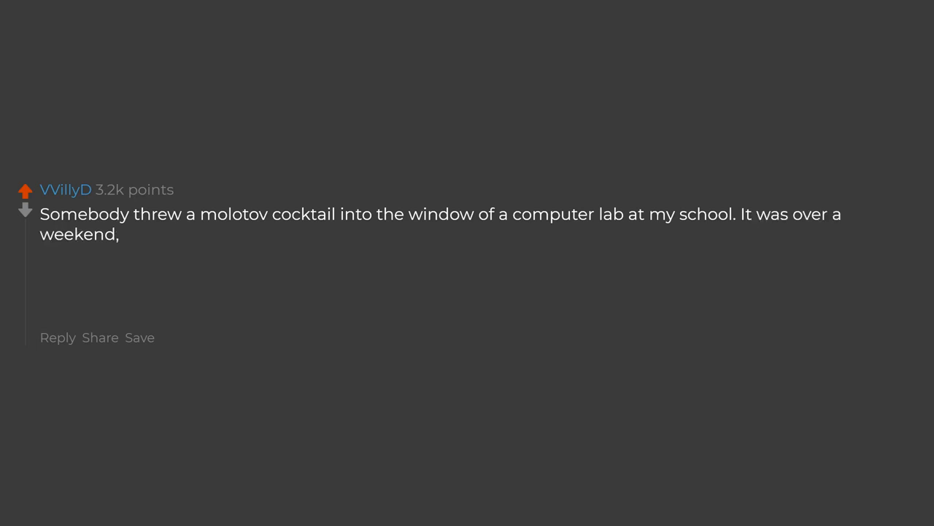
pyautogui.write('thankfully,')
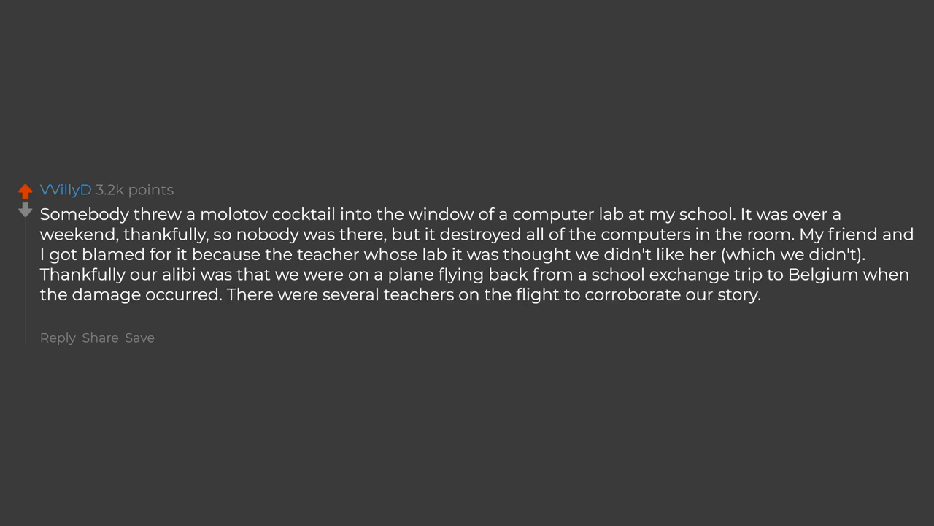
pyautogui.write('That, and, you know,')
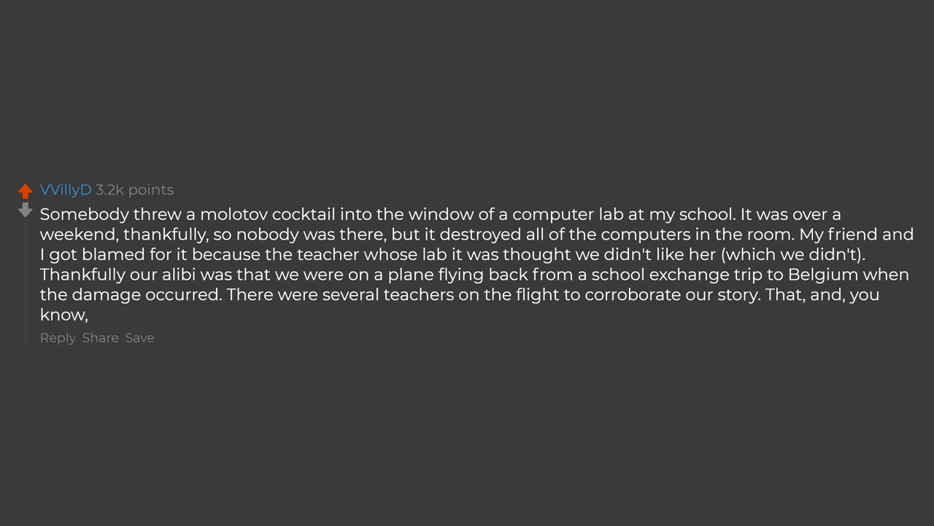
pyautogui.write('plane tickets.')
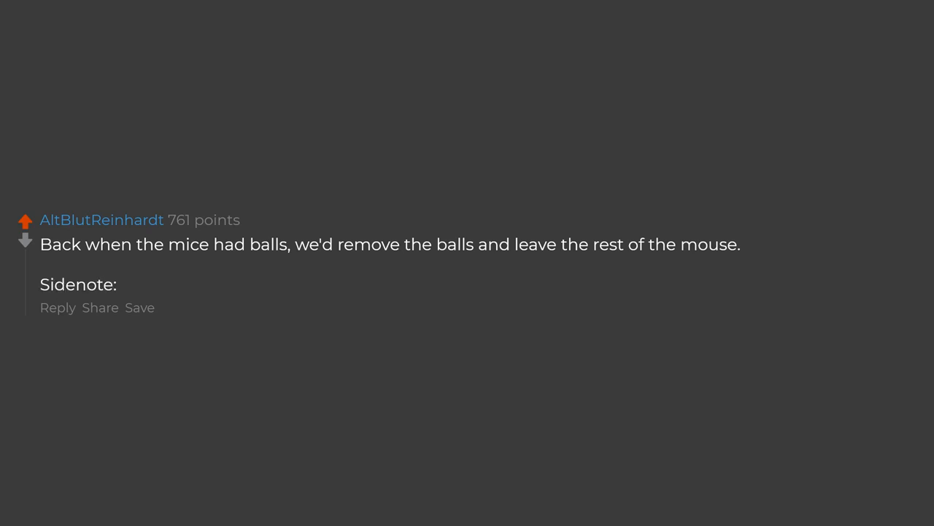
pyautogui.write('does this count as neutering computer mice?')
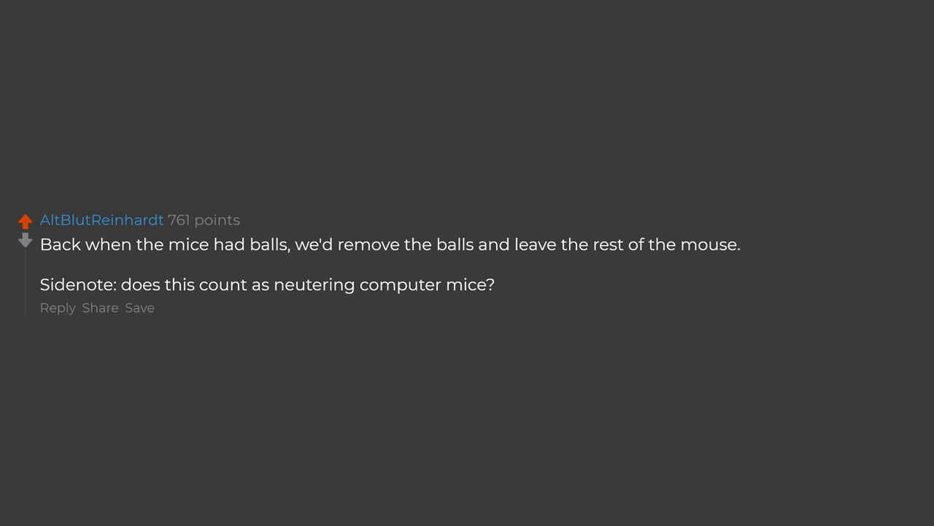
pyautogui.scroll(3)
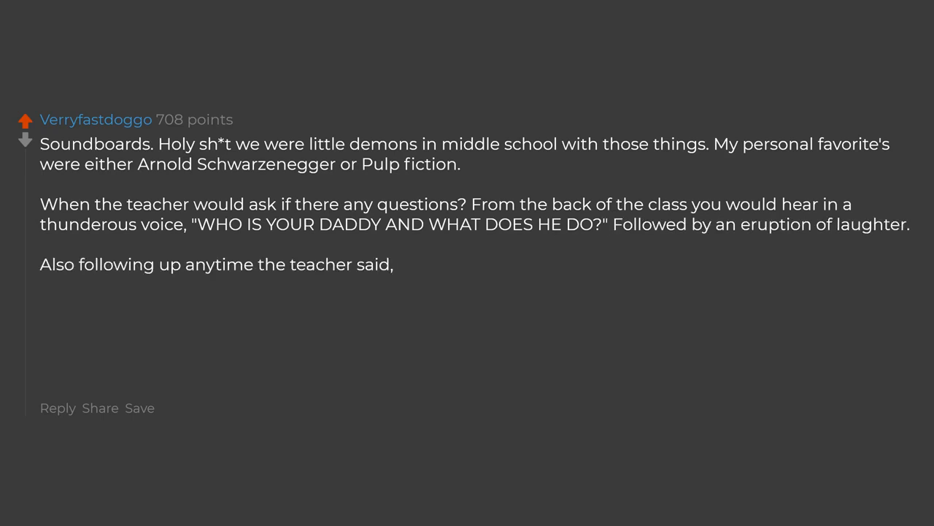
pyautogui.write('that\'s correct with, "CORRECTOMUNDO".')
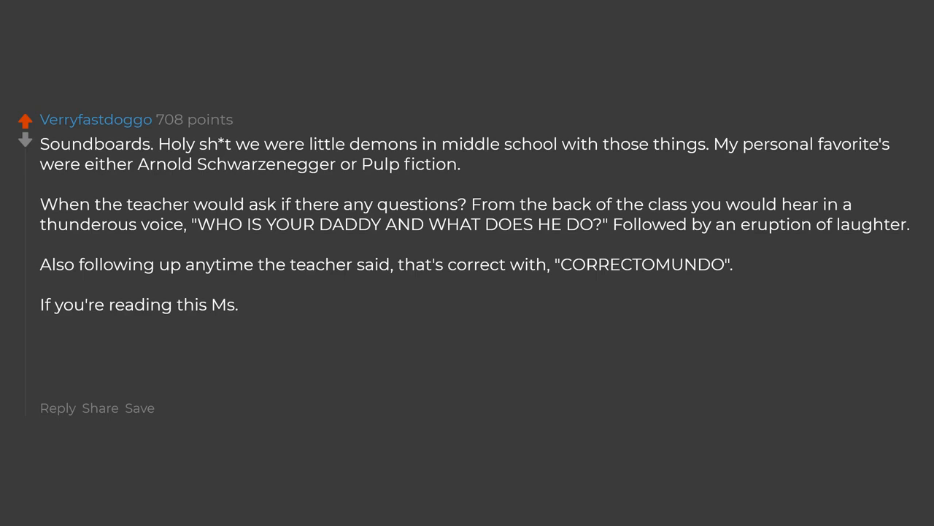
pyautogui.write("Jadish I'm so sorry.")
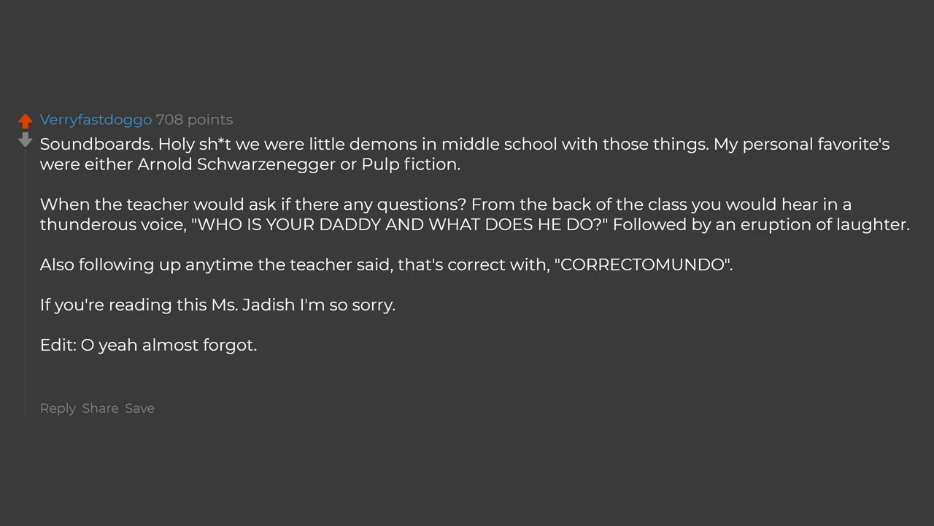
pyautogui.write('Some kid found a way to print from all of the printers in the school from one computer.')
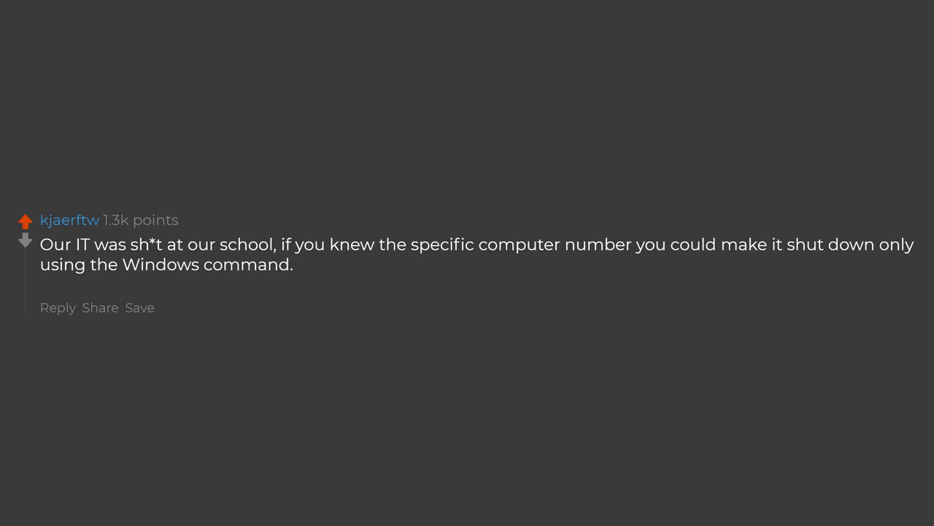
pyautogui.write('.exe')
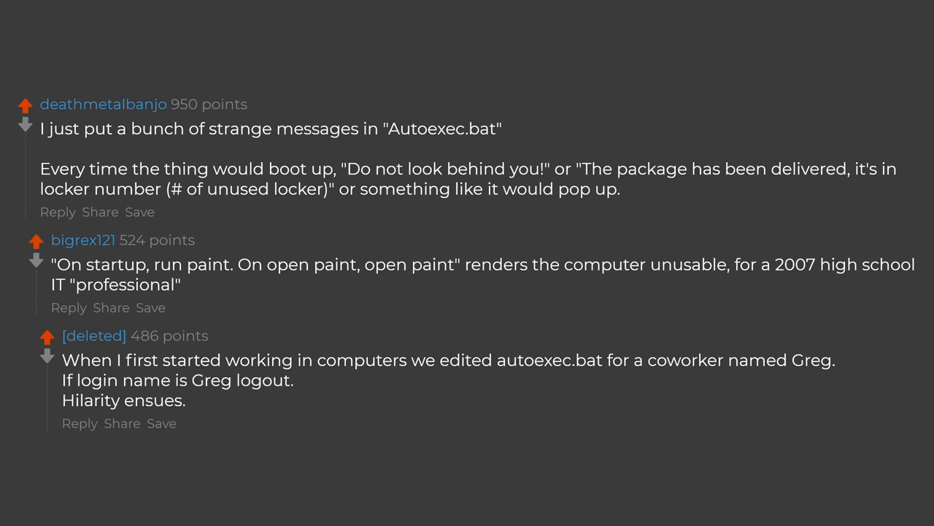
pyautogui.scroll(-3)
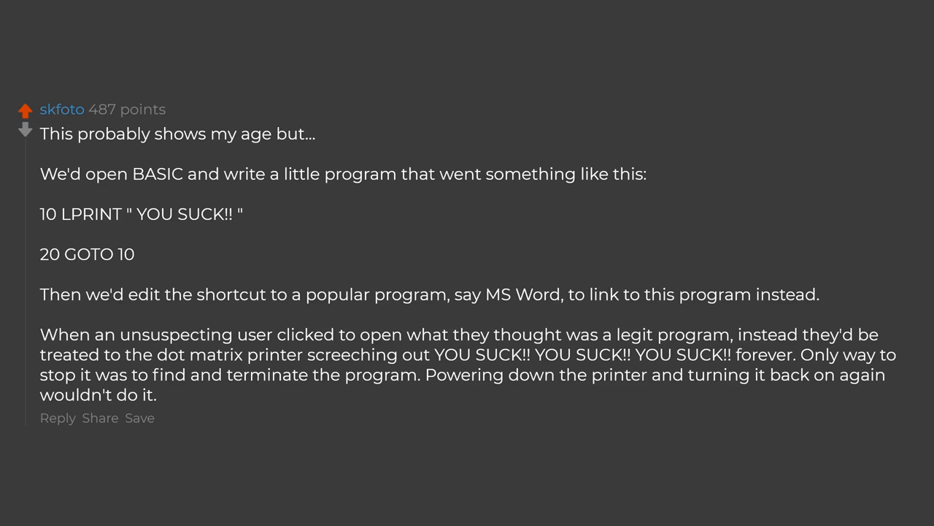
pyautogui.scroll(-3)
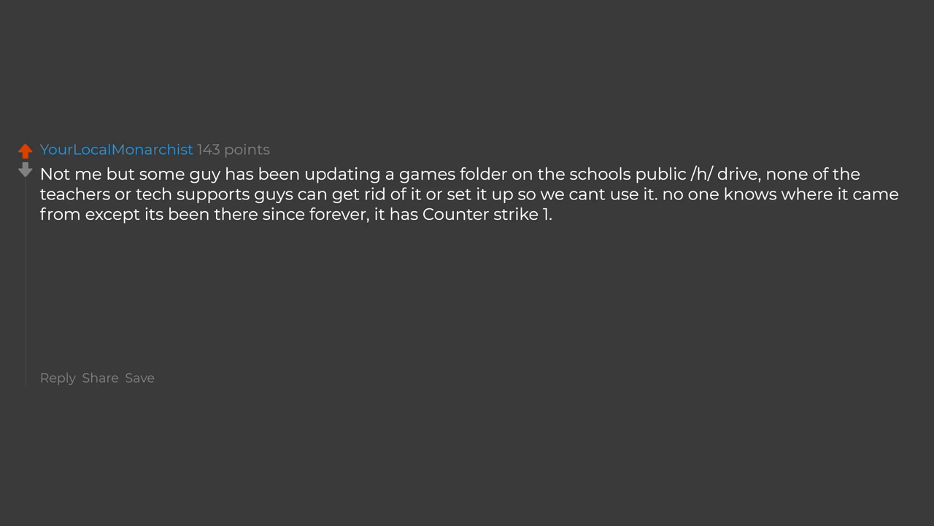
pyautogui.write('6,')
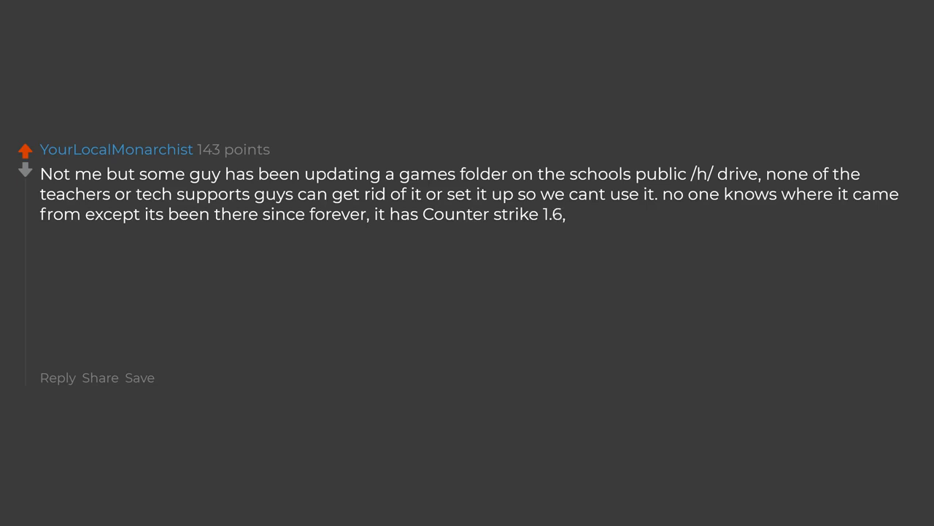
pyautogui.write('day of defeat. Halo CE, a Halo odst')
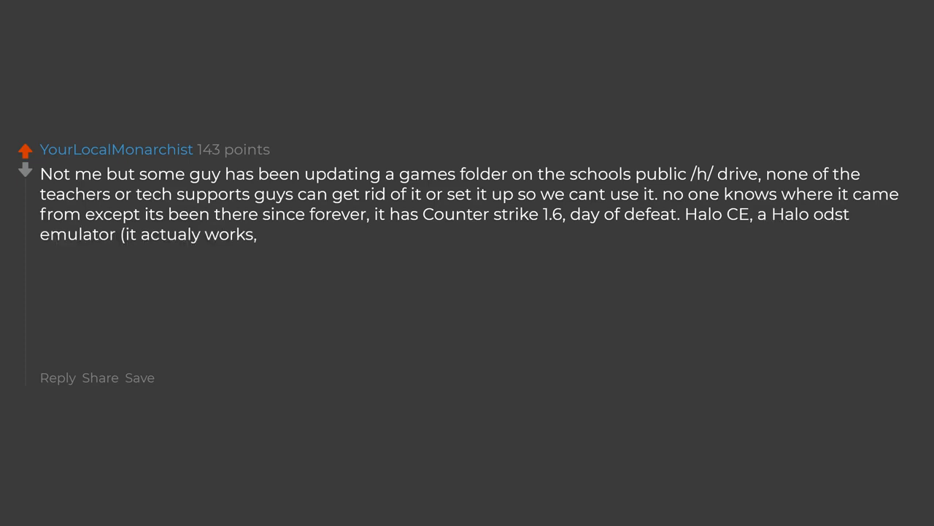
pyautogui.write('i too have questions), Roller coaster tycoon, Team fortress classic, doom, KOTOR,')
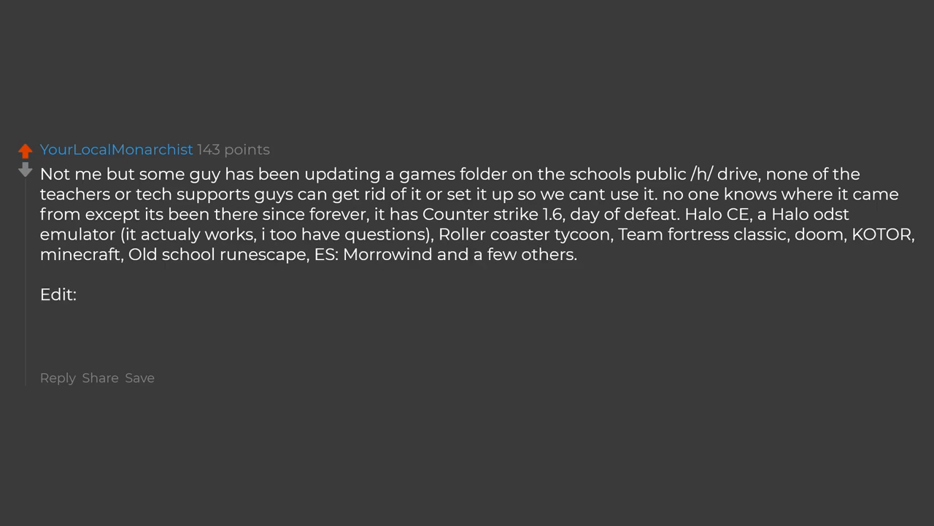
pyautogui.write('Like a lot of people asked,')
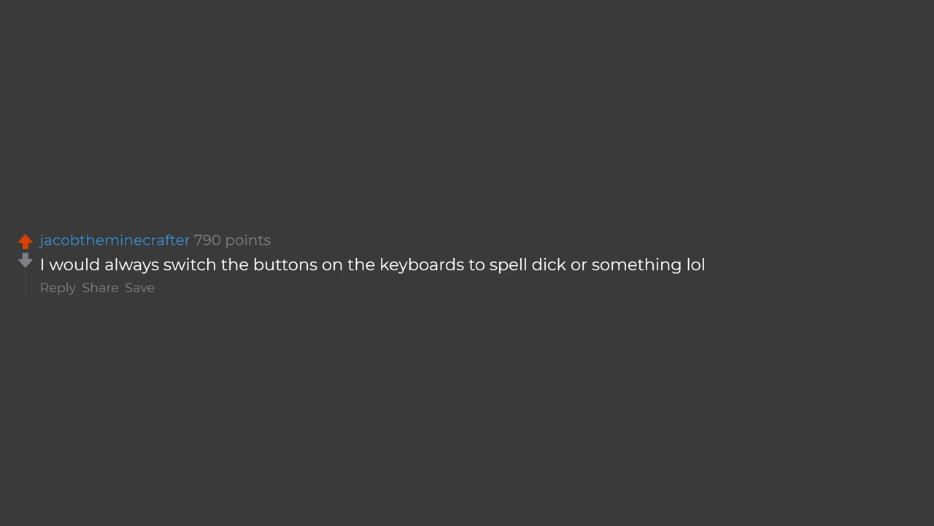
pyautogui.scroll(-3)
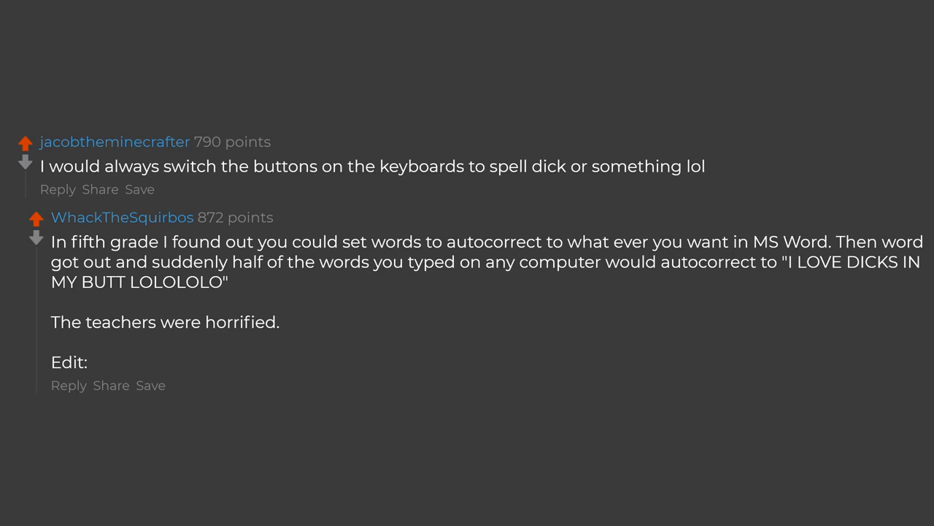
pyautogui.write('I went to school with /u/KrazzyKoopa,')
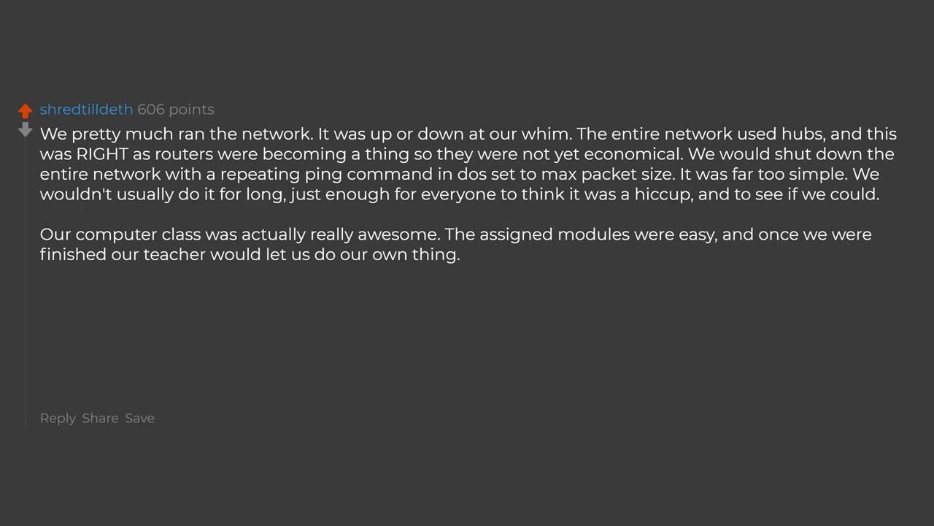
pyautogui.write('Turns out,')
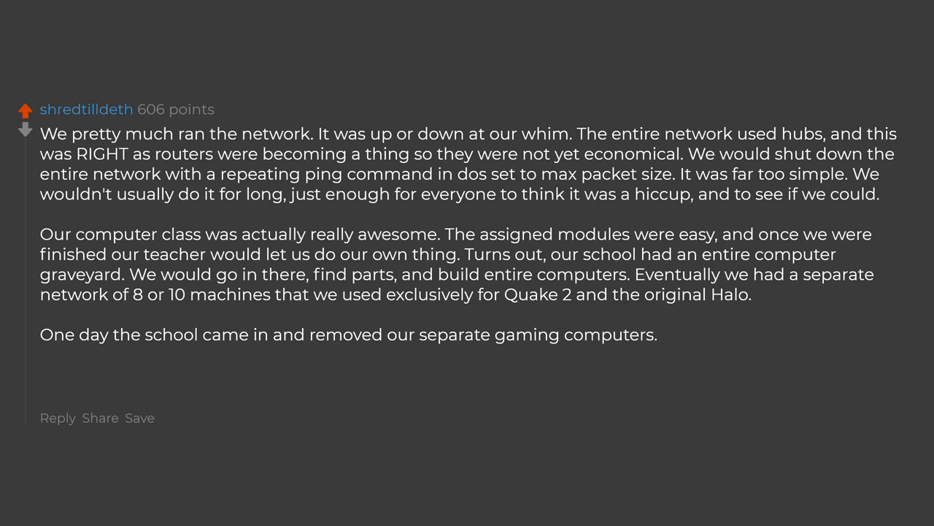
pyautogui.write('We were pissed.')
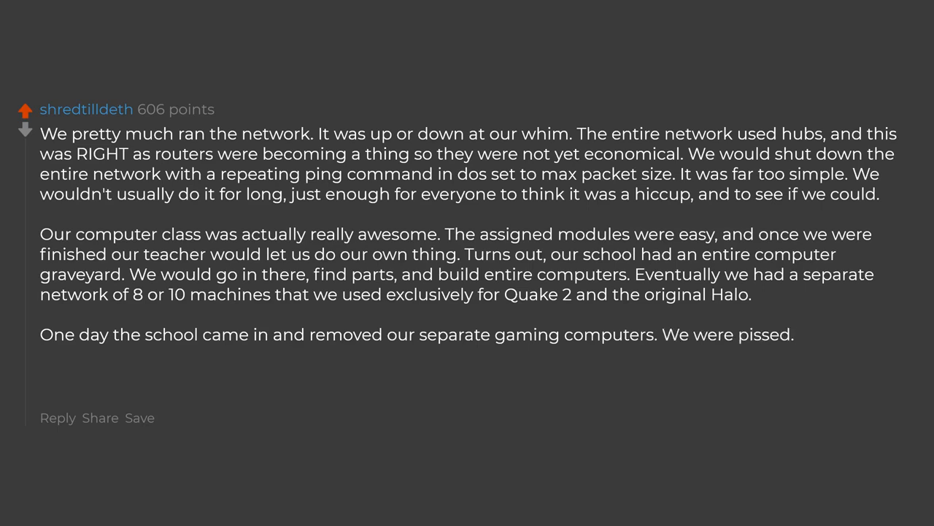
pyautogui.write('The network was down for quite a while.')
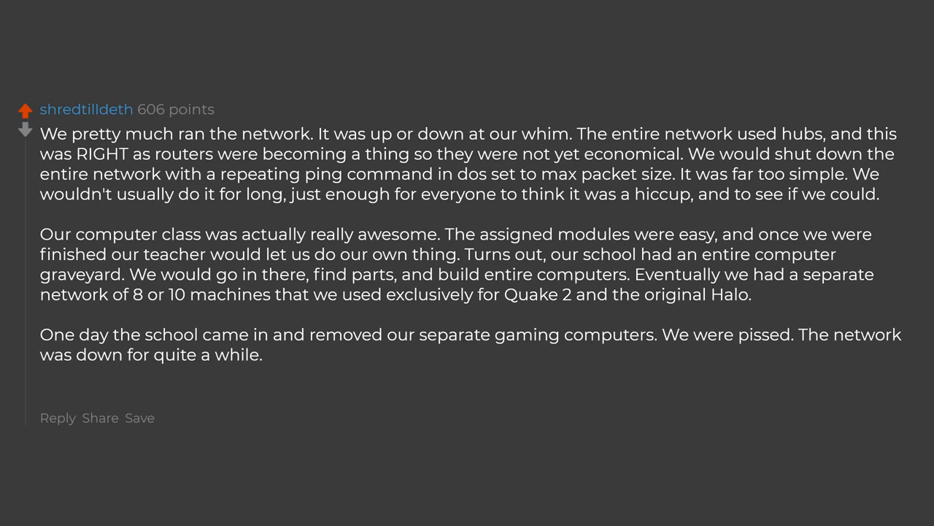
pyautogui.write('*edit,')
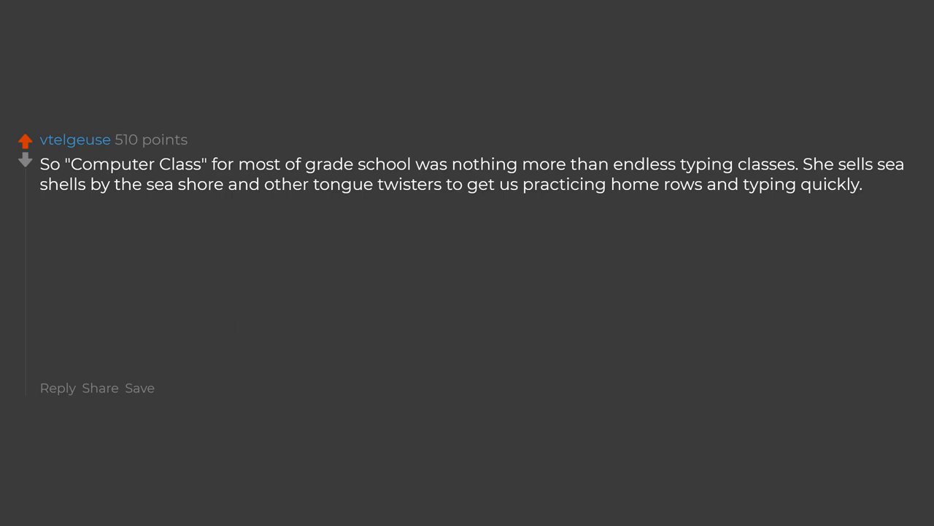
pyautogui.write('Absolutely mind-numbingly dull. Sure,')
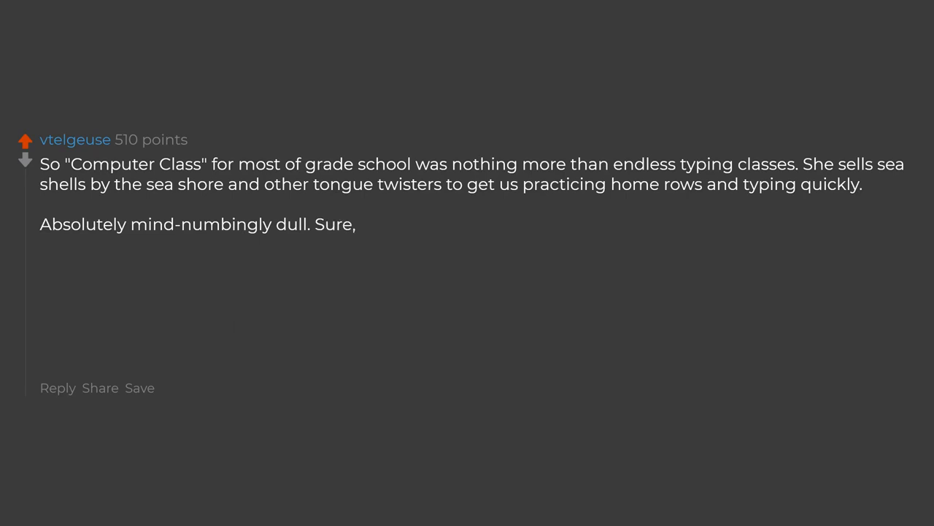
pyautogui.write('getting to play Commander Keen or Wolfenstein after was nice,')
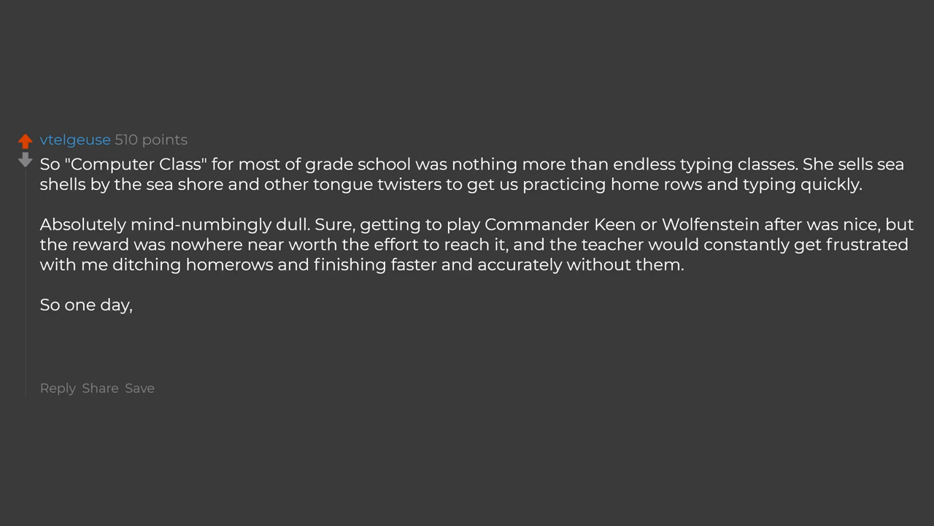
pyautogui.write('with us both being frustrated with each other,')
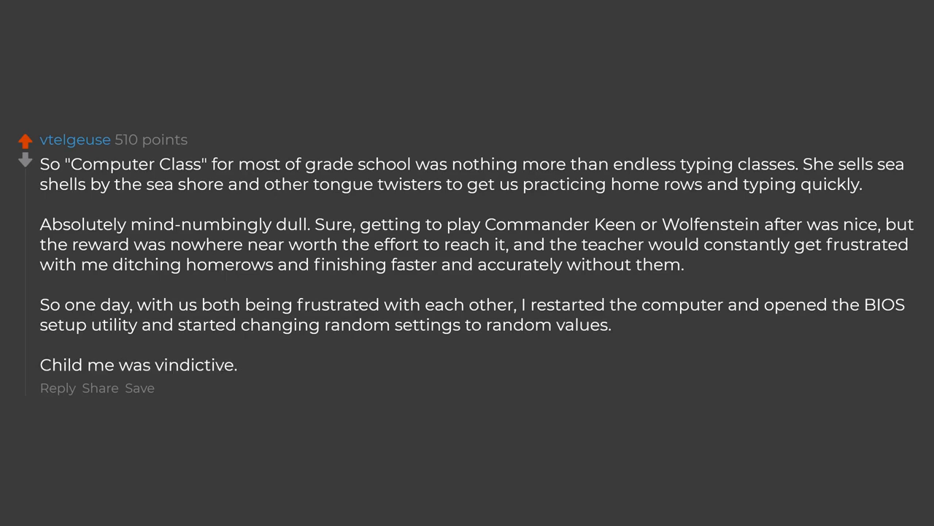
pyautogui.scroll(-3)
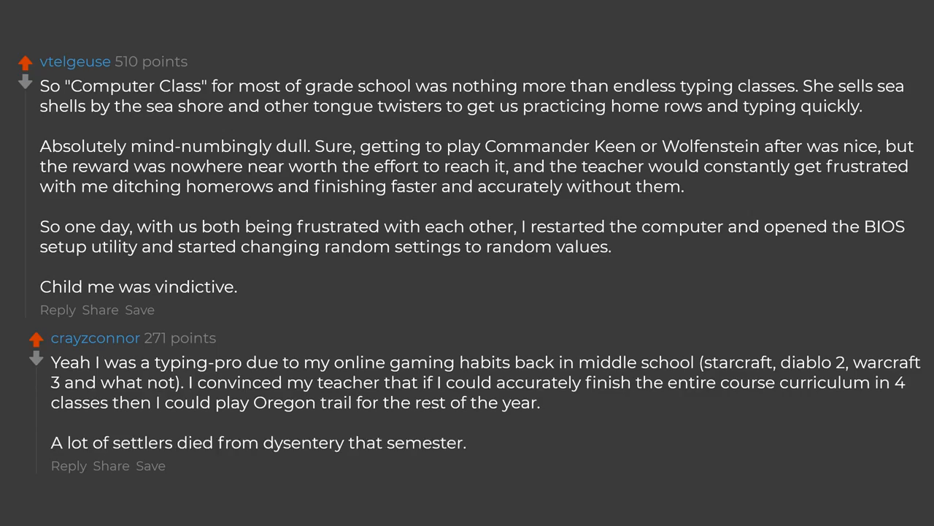
pyautogui.scroll(-3)
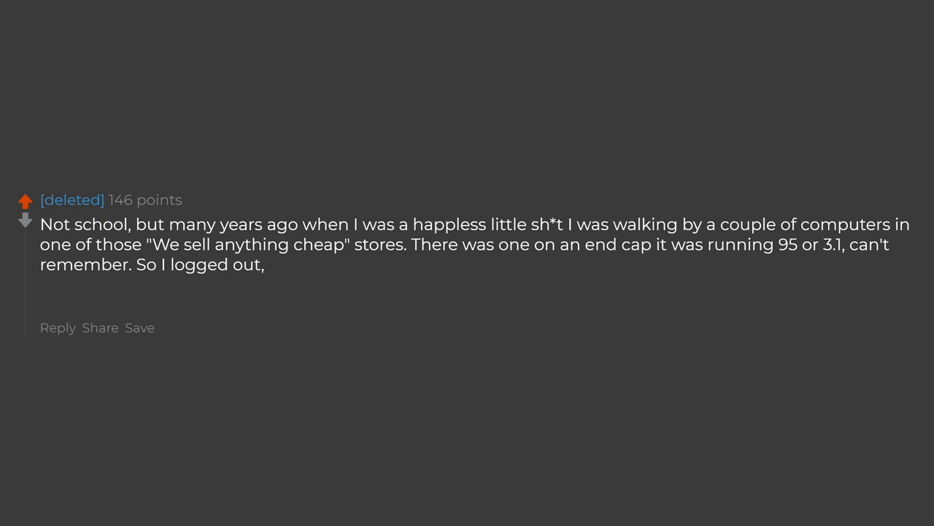
pyautogui.write('opened dos and said format c:')
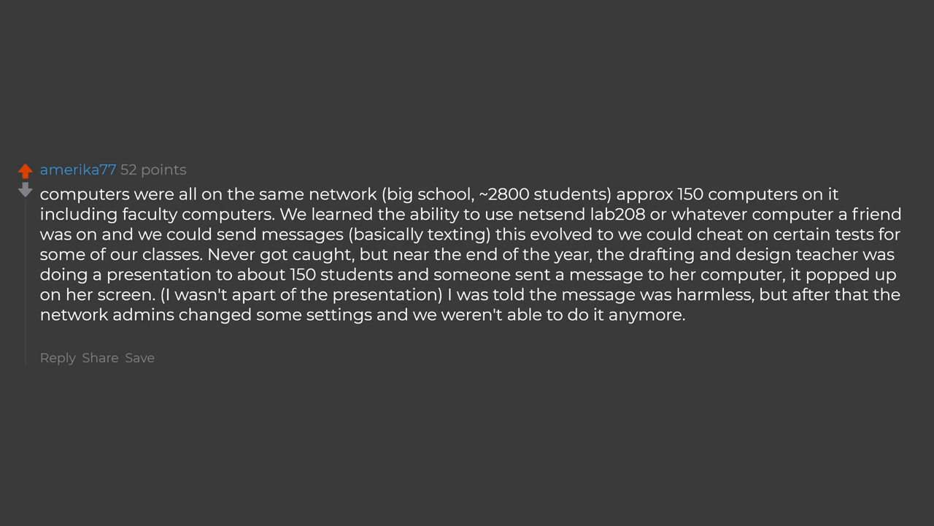
pyautogui.write('Was a good run though.')
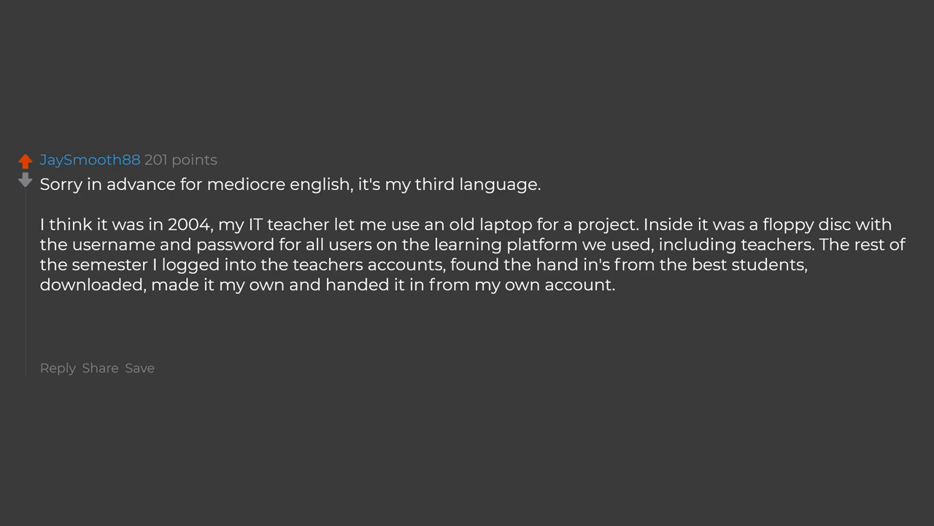
pyautogui.write('Never got busted,')
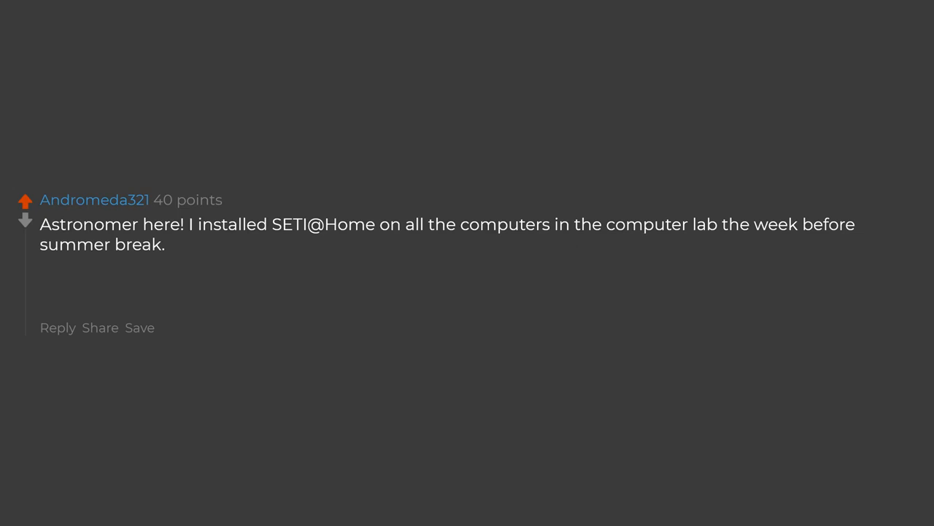
pyautogui.write('I suspected,')
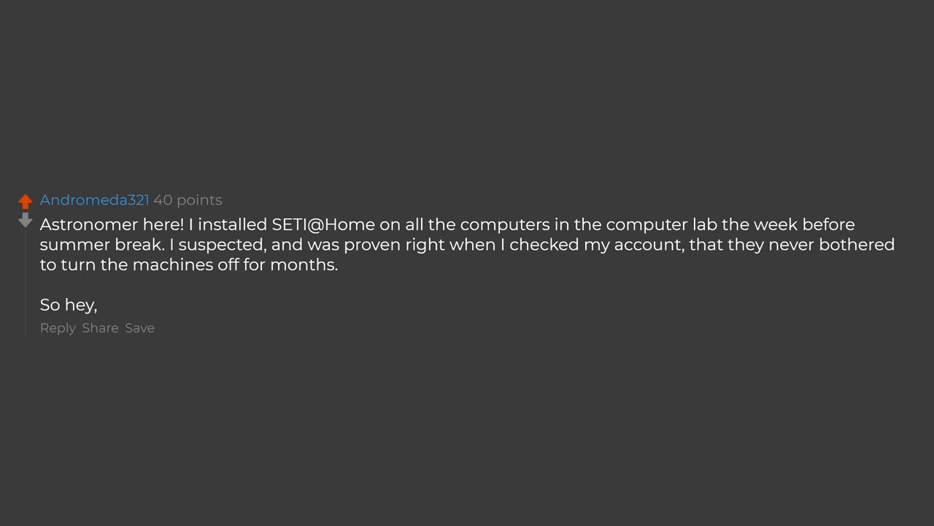
pyautogui.write('might as well do citizen science!')
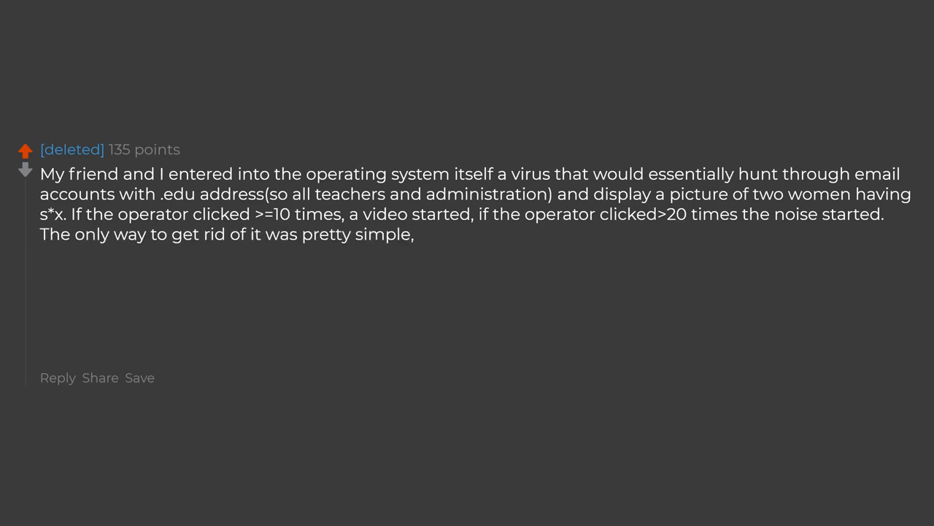
pyautogui.write('ctr.')
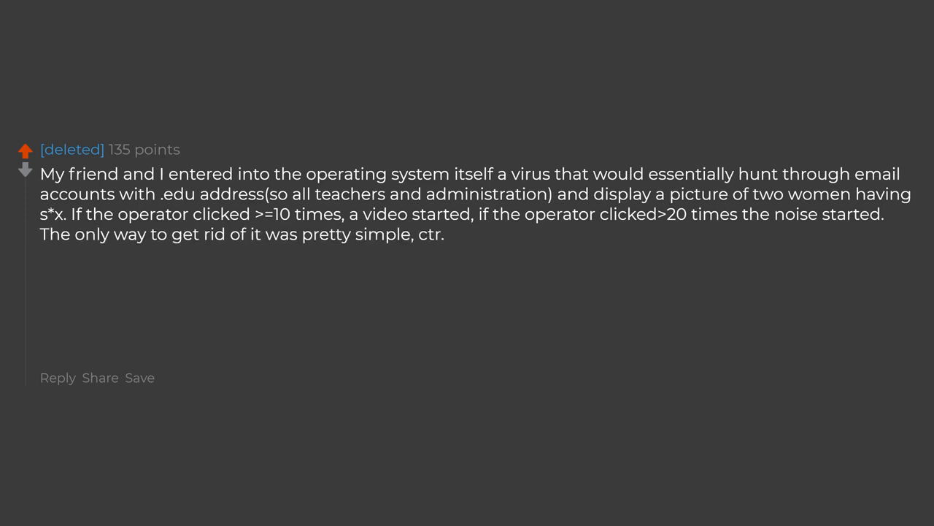
pyautogui.write('alt.det and use taskbar to shut it down. Not that complex')
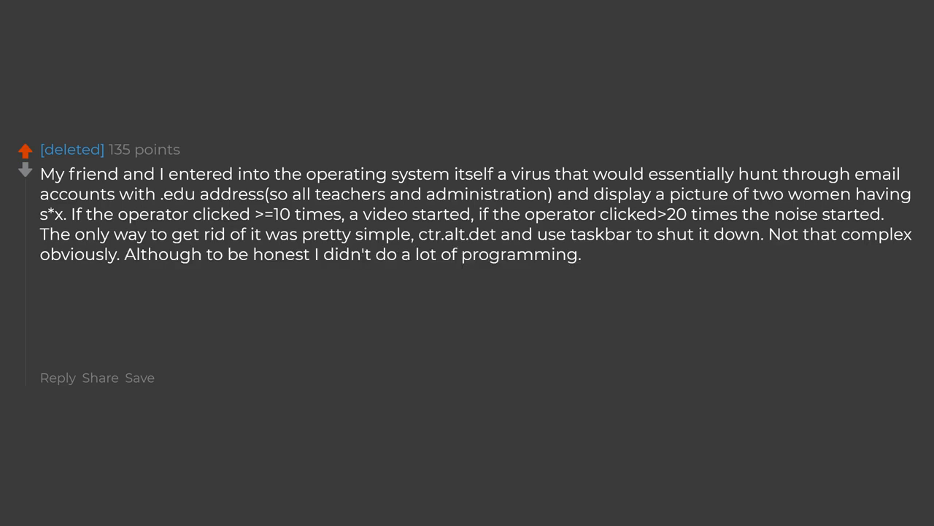
pyautogui.write('I did some the basics, however I mostly')
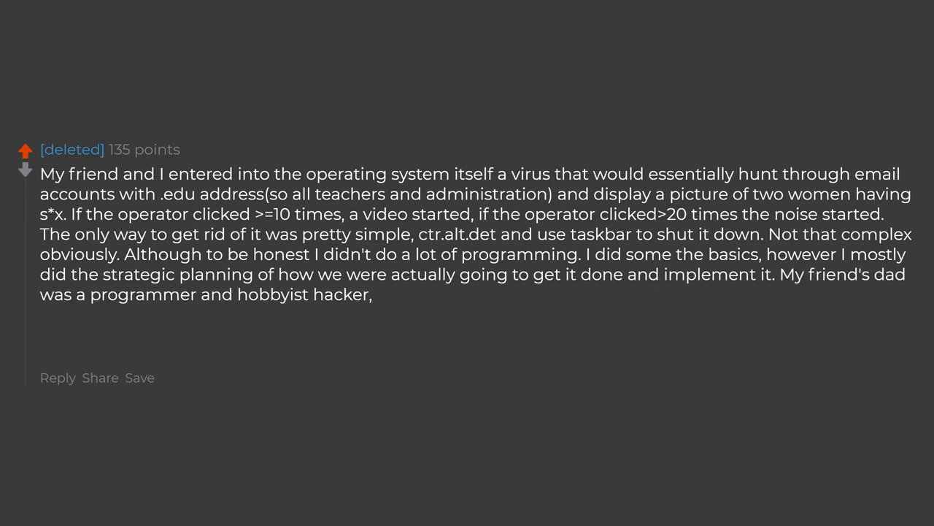
pyautogui.write('so he actually helped my friend design it. I still find it hilarious')
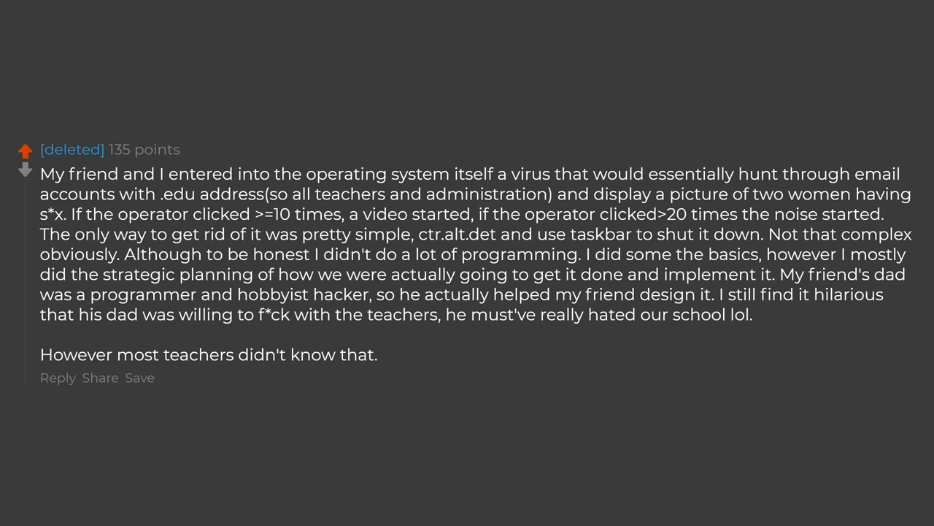
pyautogui.write("they didn't know who did it,")
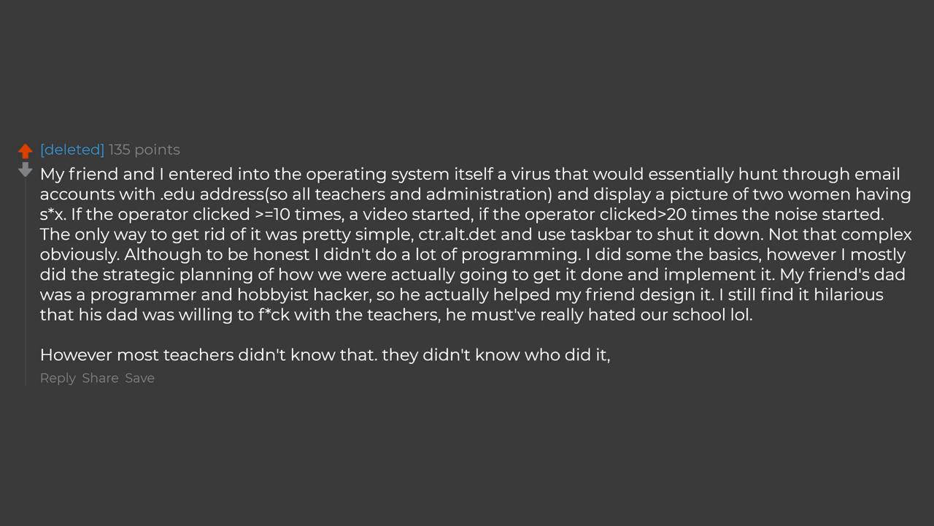